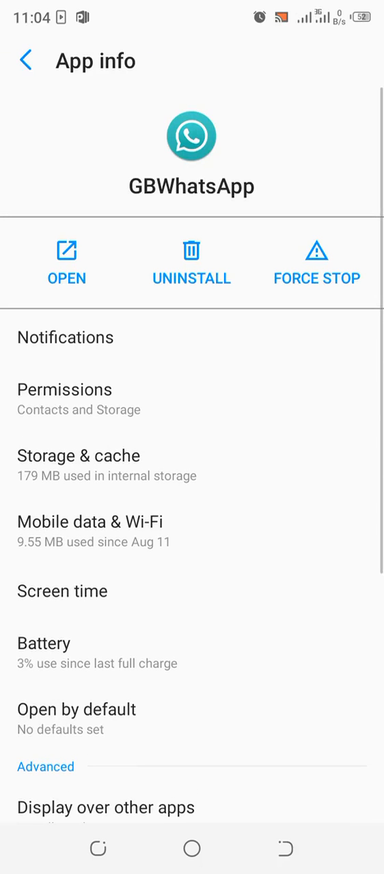
Step: Force-stop GBWhatsApp from its App info page and confirm the prompt
{"action": "left_click", "coordinate": [317, 262]}
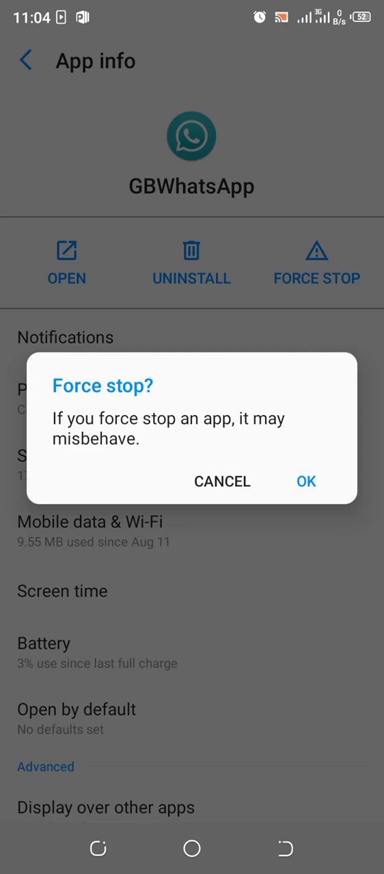
{"action": "left_click", "coordinate": [305, 480]}
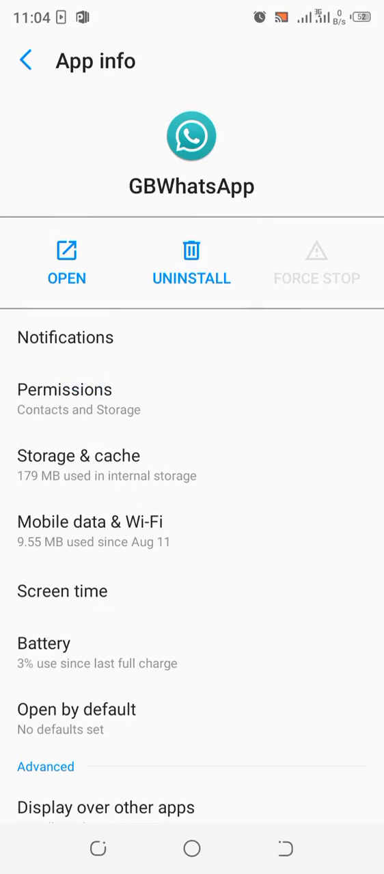
Step: View GBWhatsApp's Storage & cache details showing 6.02 MB of cache
{"action": "left_click", "coordinate": [79, 466]}
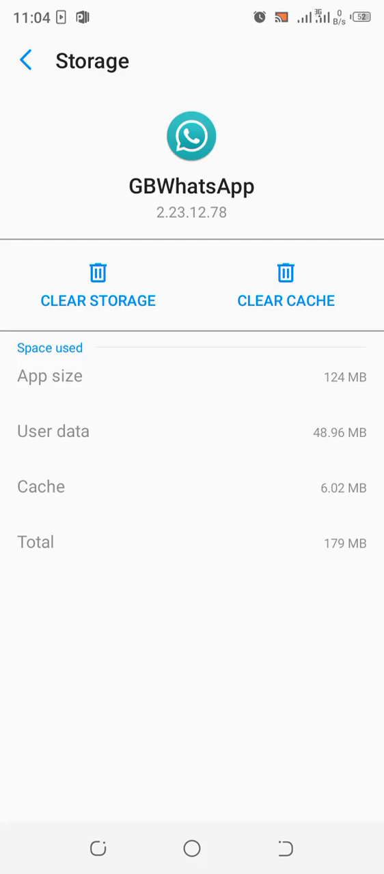
{"action": "left_click", "coordinate": [285, 286]}
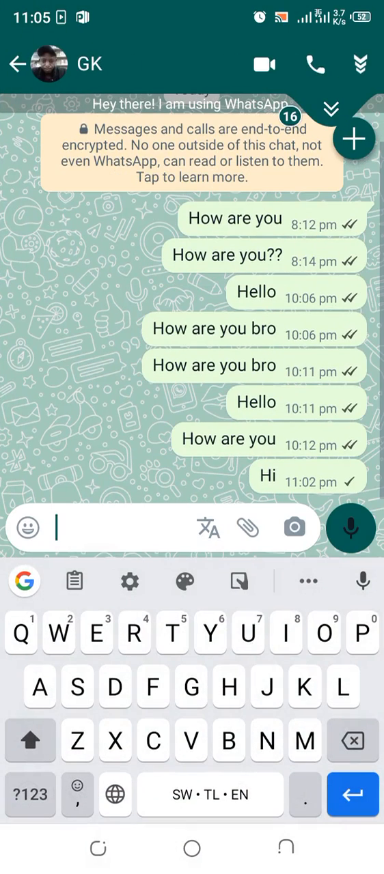
Step: Send a 'Hello' message in the open TM WhatsApp conversation
{"action": "type", "text": "Hell"}
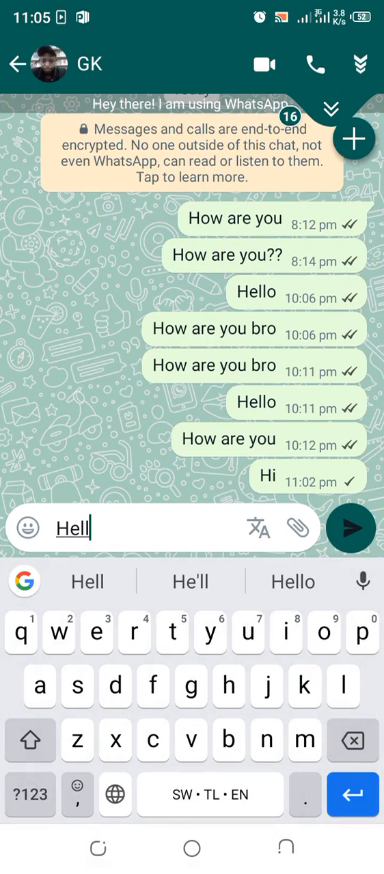
{"action": "left_click", "coordinate": [350, 527]}
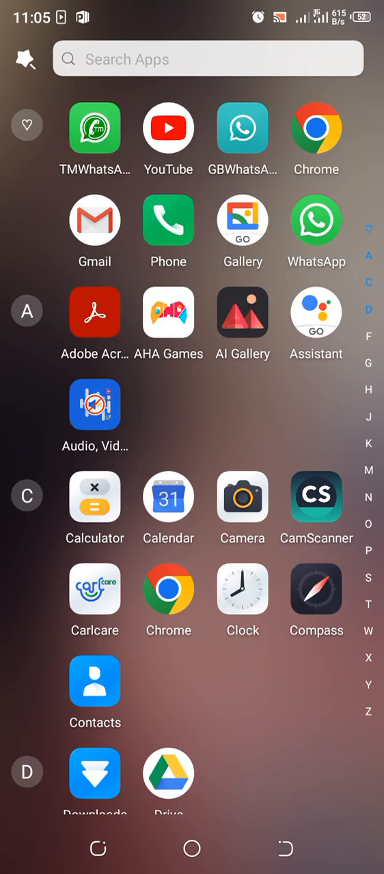
Step: Launch GBWhatsApp and check the Chats tab for the new unread Hello message
{"action": "left_click", "coordinate": [315, 220]}
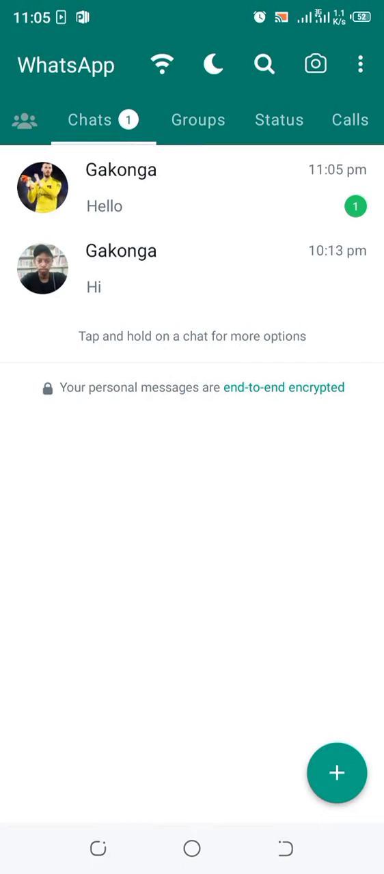
{"action": "left_click", "coordinate": [361, 64]}
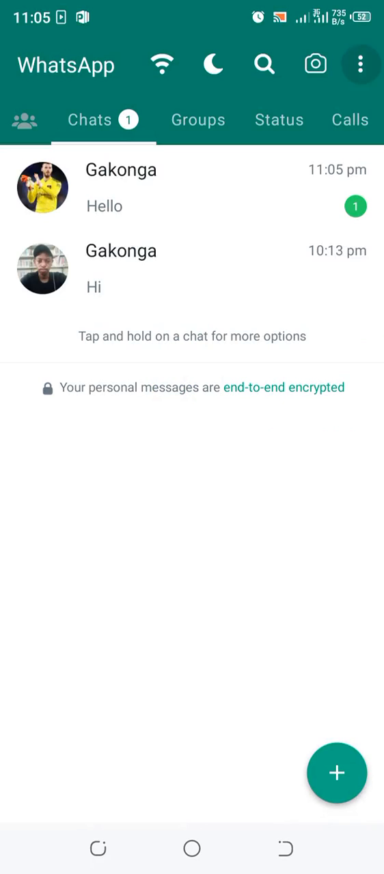
{"action": "left_click", "coordinate": [361, 64]}
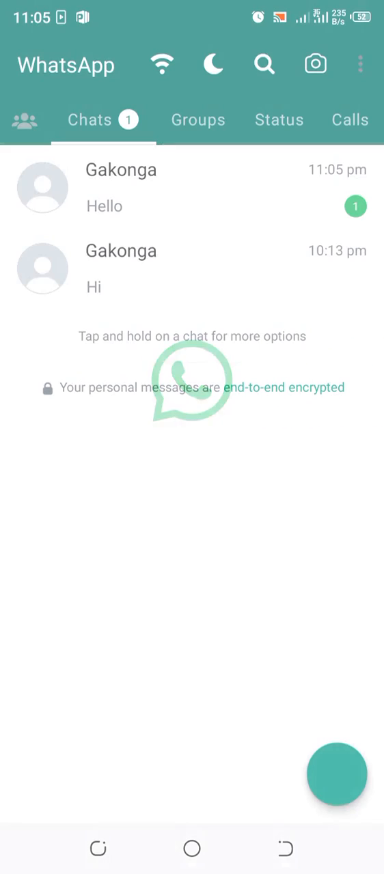
Step: Return to the app drawer and reach GBWhatsApp's Application details via its shortcut menu
{"action": "key", "text": "HOME"}
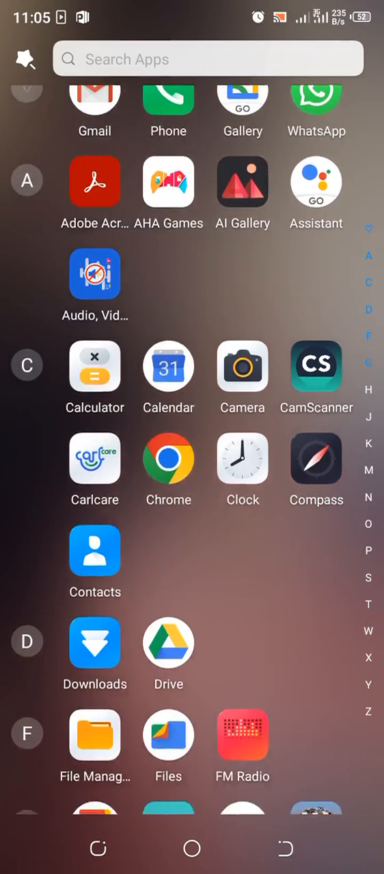
{"action": "scroll", "scroll_direction": "down", "scroll_amount": 3}
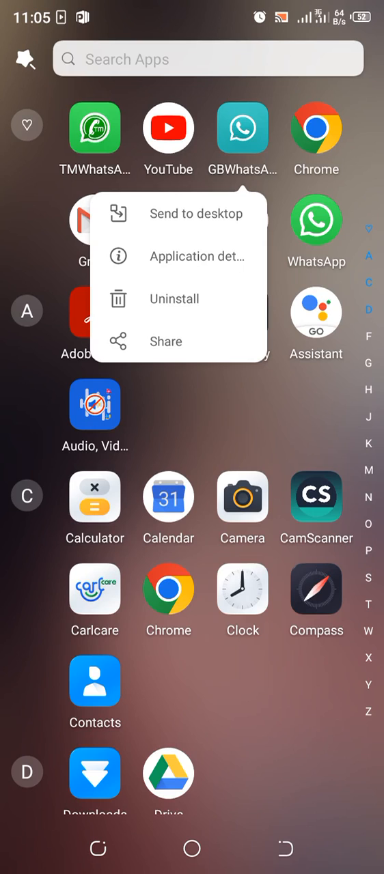
{"action": "left_click", "coordinate": [317, 220]}
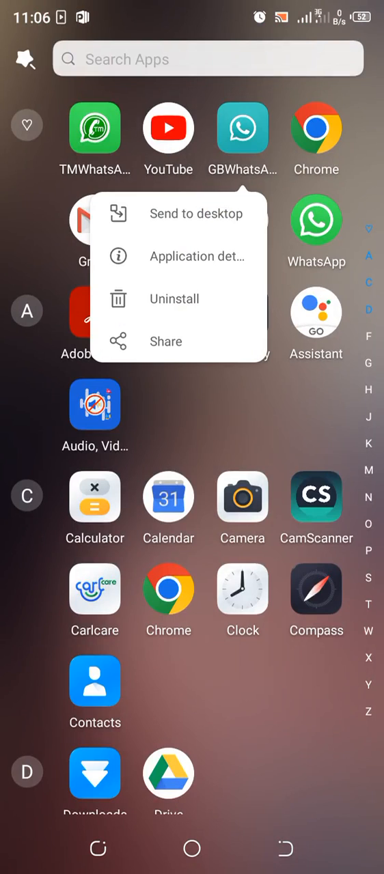
{"action": "left_click", "coordinate": [196, 257]}
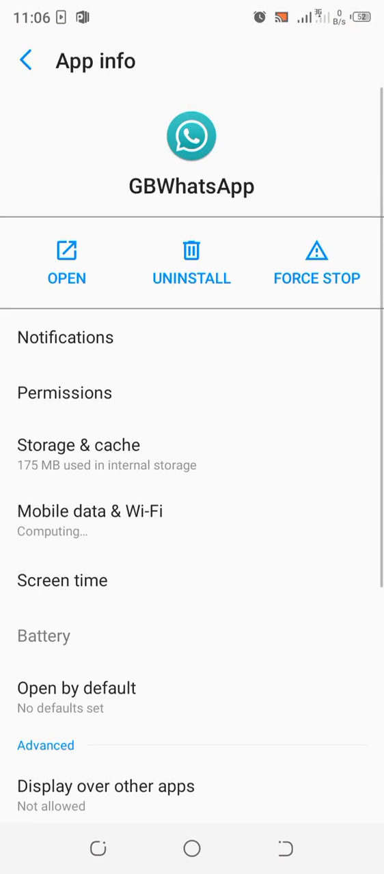
Step: Clear GBWhatsApp's cache from Storage & cache, dropping it from 1.79 MB to 0 B
{"action": "left_click", "coordinate": [316, 262]}
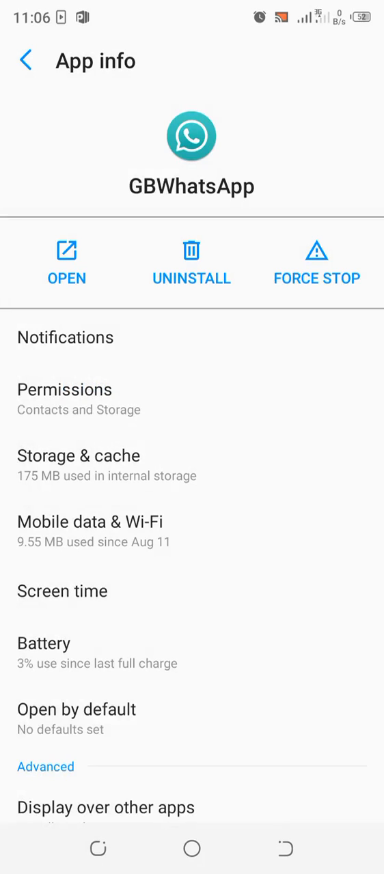
{"action": "left_click", "coordinate": [79, 456]}
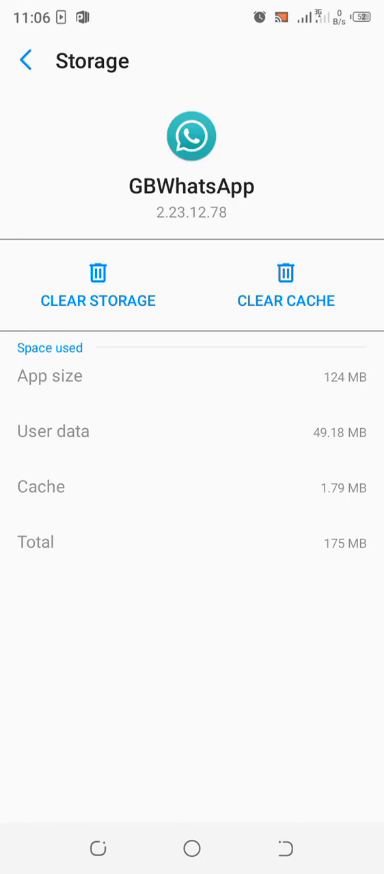
{"action": "left_click", "coordinate": [285, 286]}
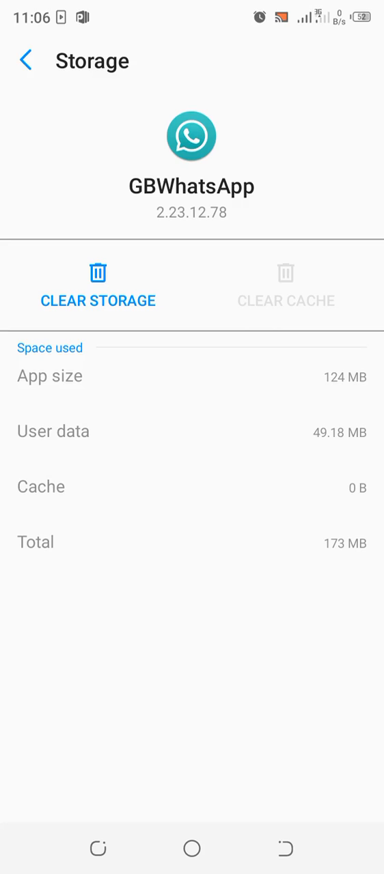